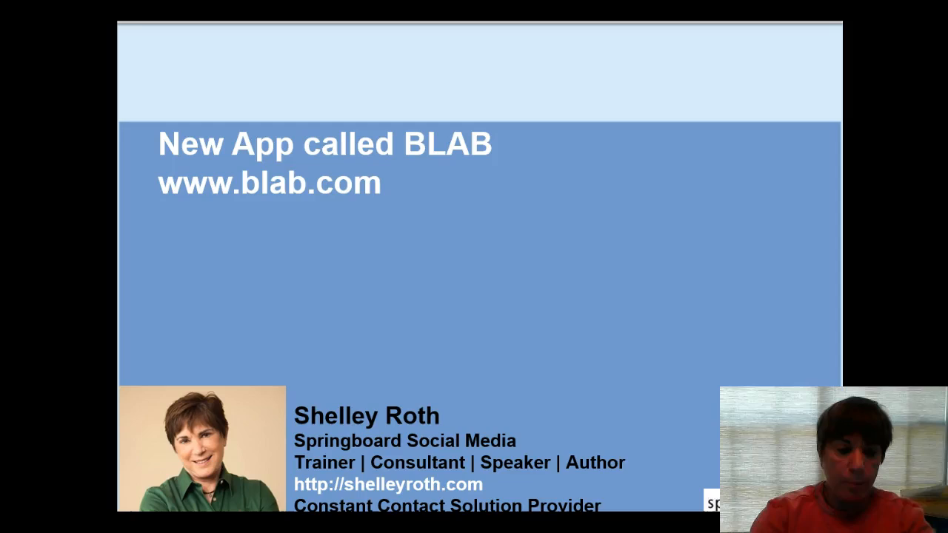
Play the beta-month highlights video on the Blab homepage, then pause it
key("Escape")
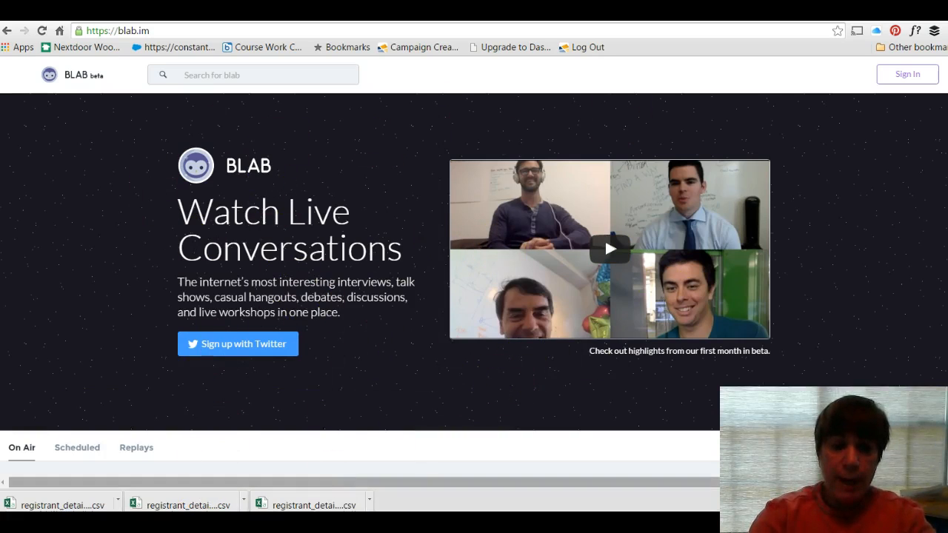
mouse_move(649, 255)
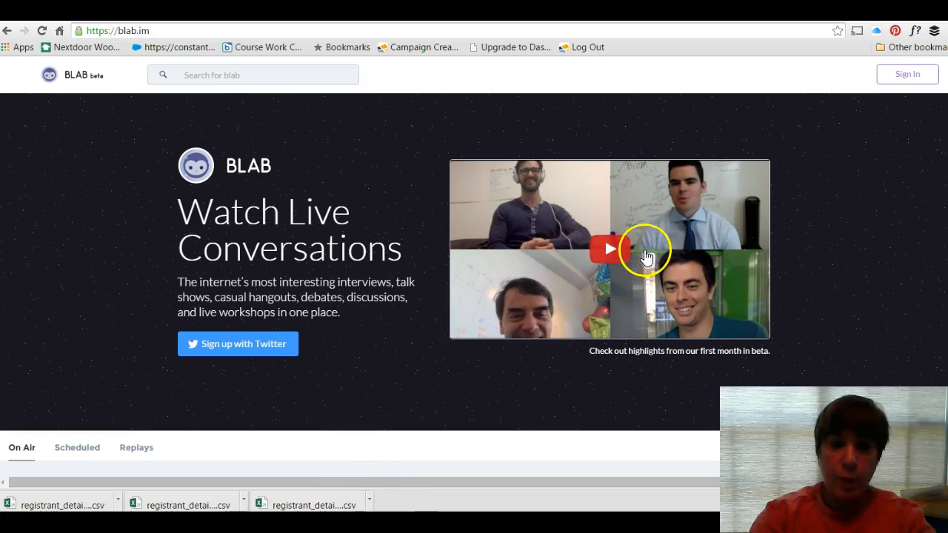
mouse_move(600, 280)
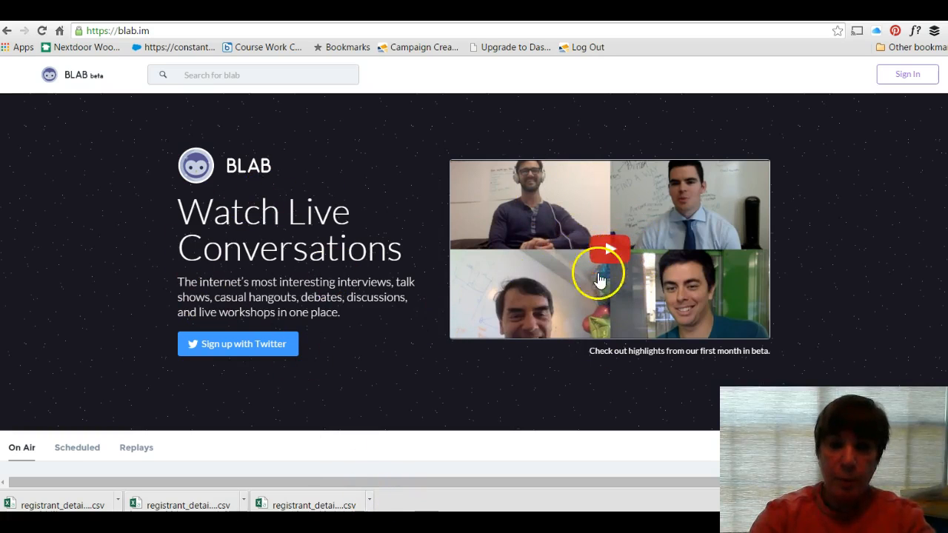
mouse_move(504, 229)
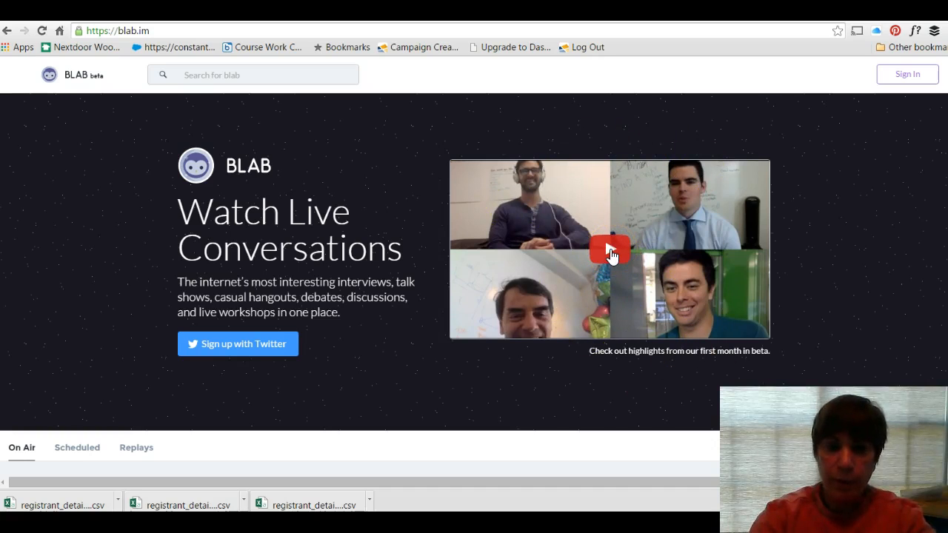
left_click(608, 249)
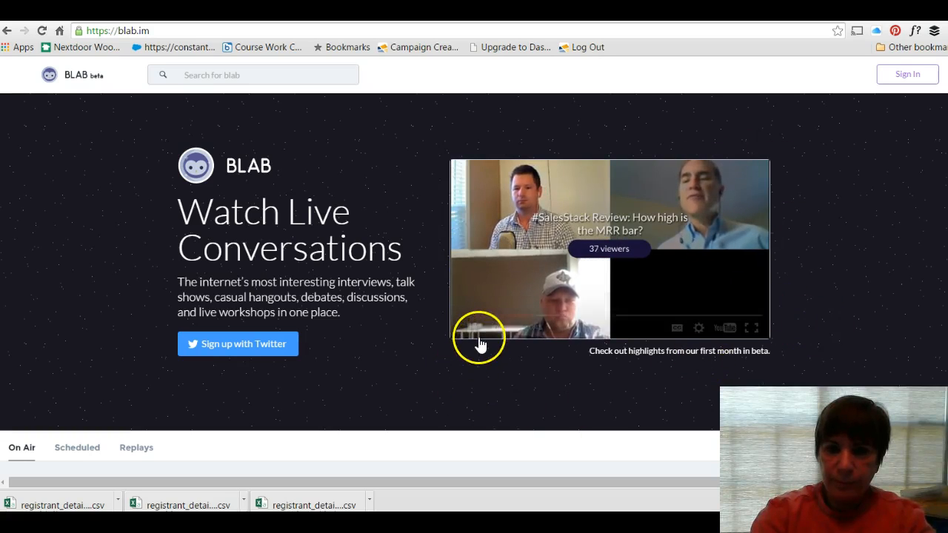
left_click(471, 327)
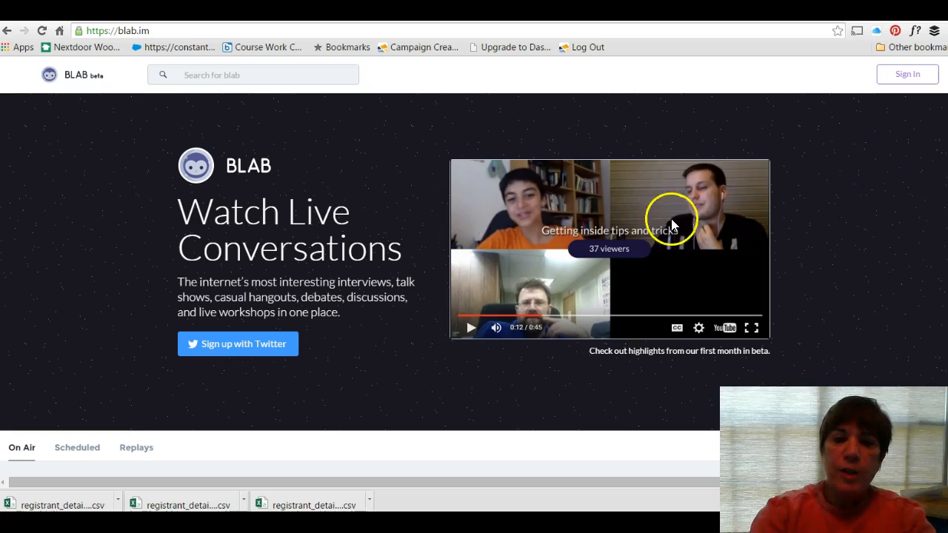
mouse_move(272, 388)
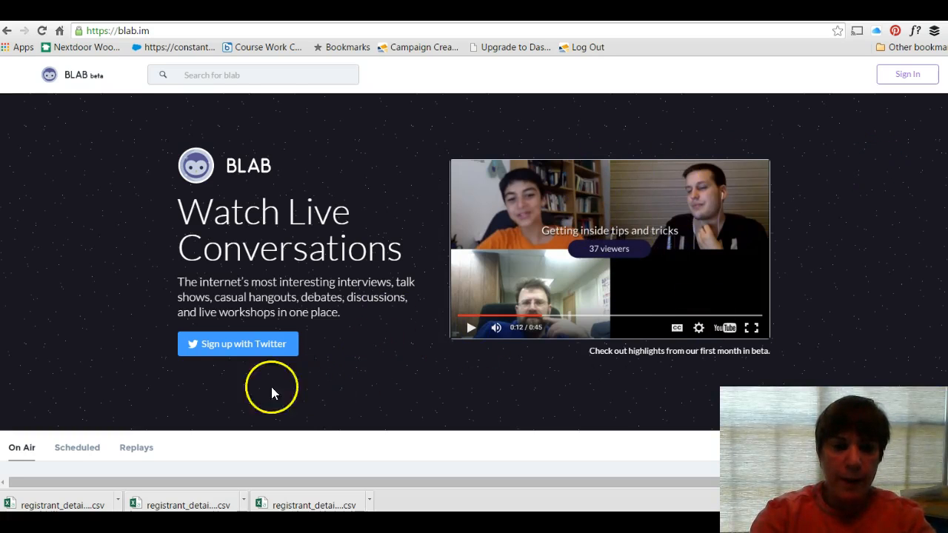
mouse_move(868, 226)
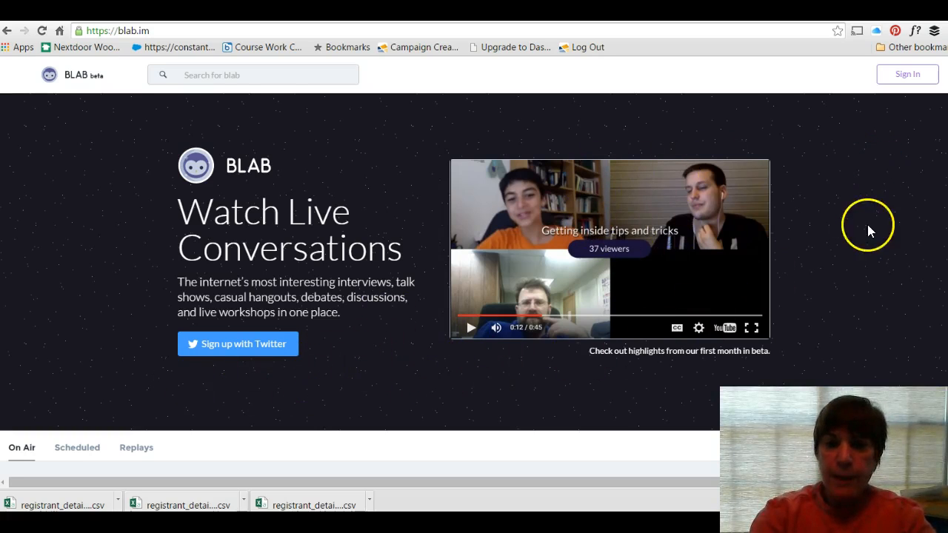
mouse_move(886, 206)
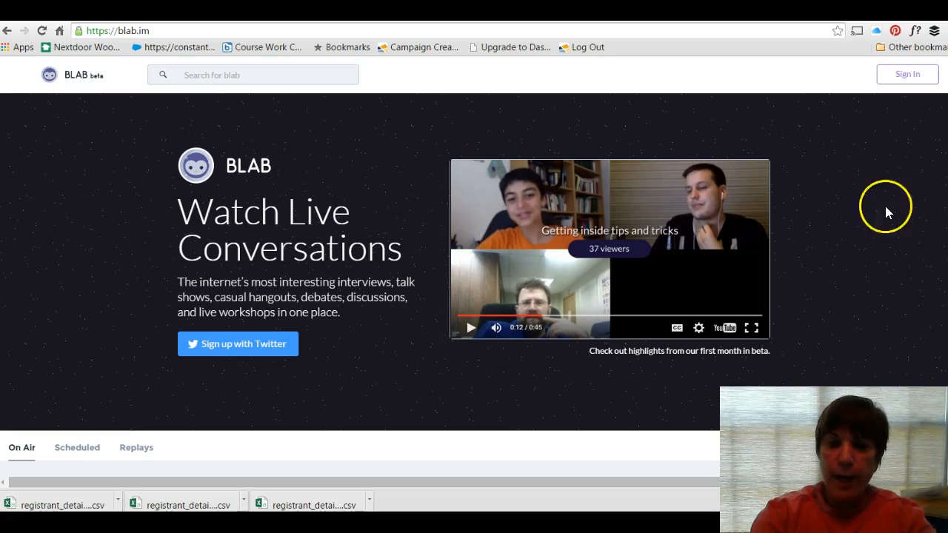
Sign up with Twitter and authorize the login to reach the signed-in on-air feed
left_click(238, 344)
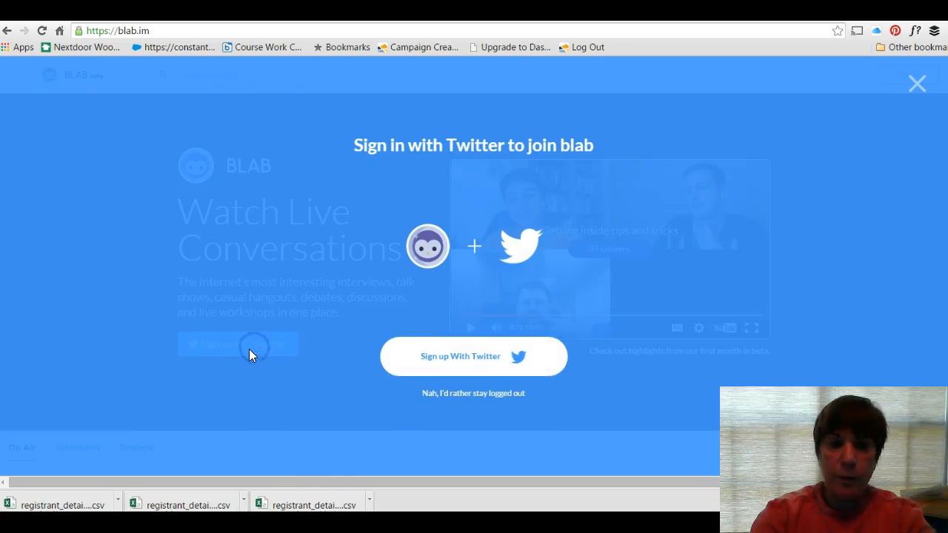
left_click(474, 355)
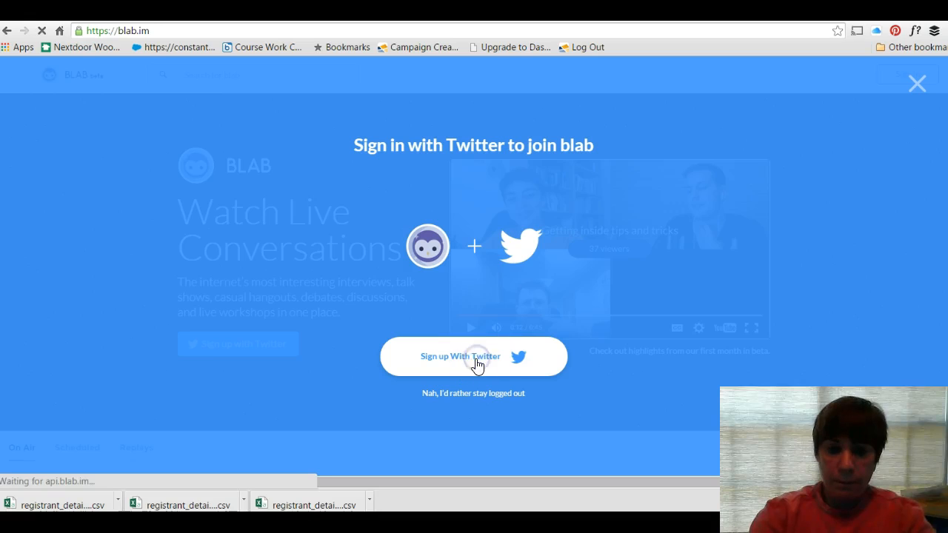
left_click(474, 355)
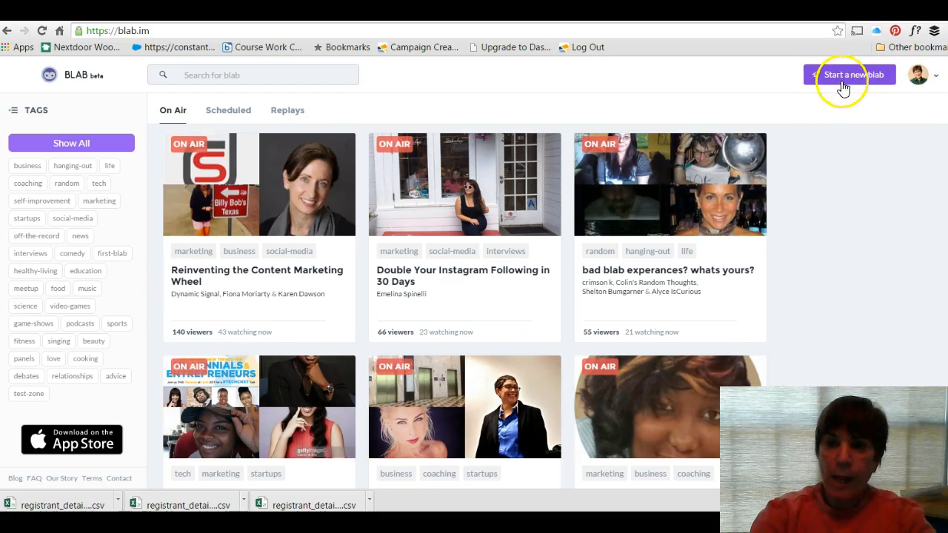
left_click(852, 74)
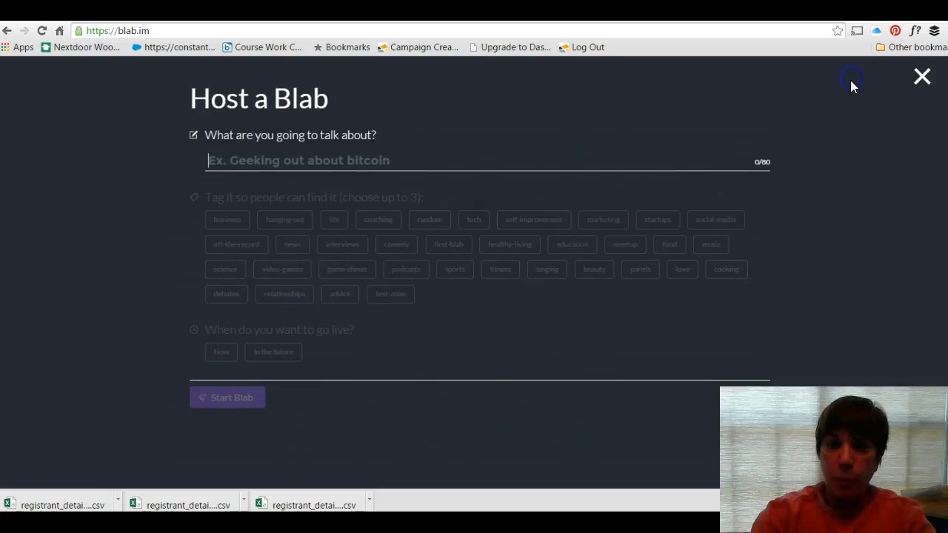
mouse_move(462, 151)
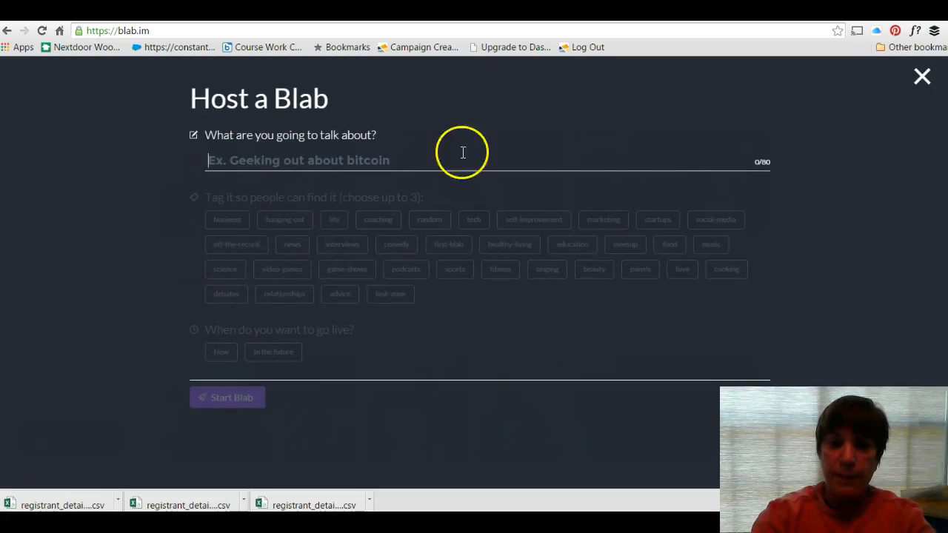
mouse_move(274, 333)
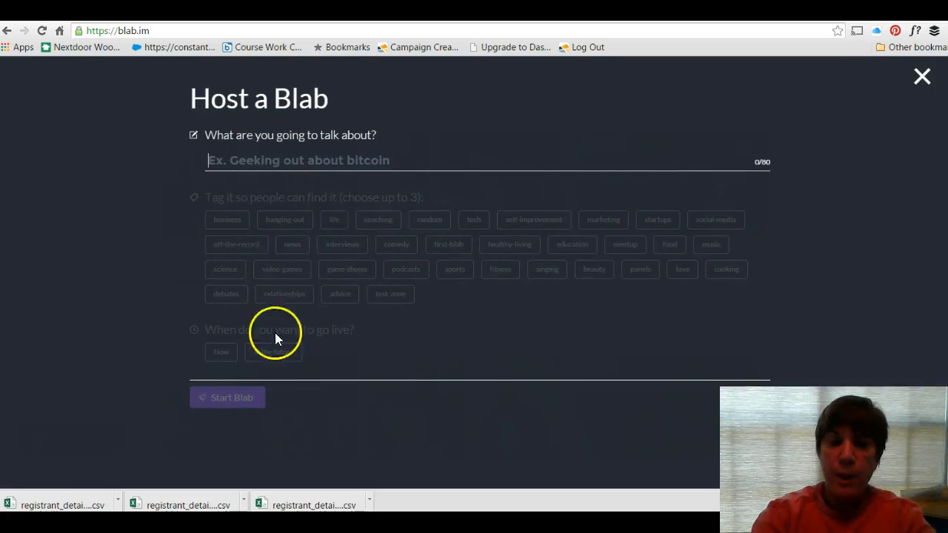
mouse_move(251, 363)
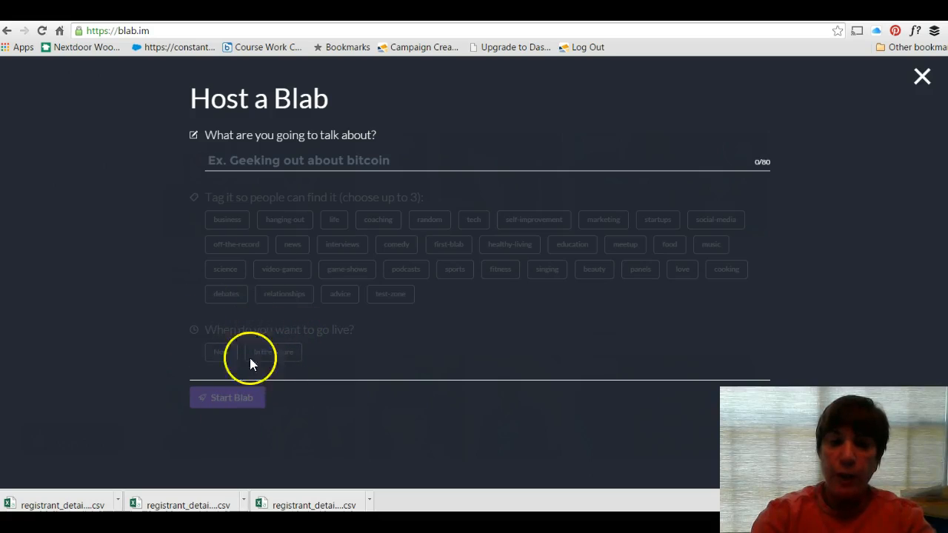
mouse_move(921, 77)
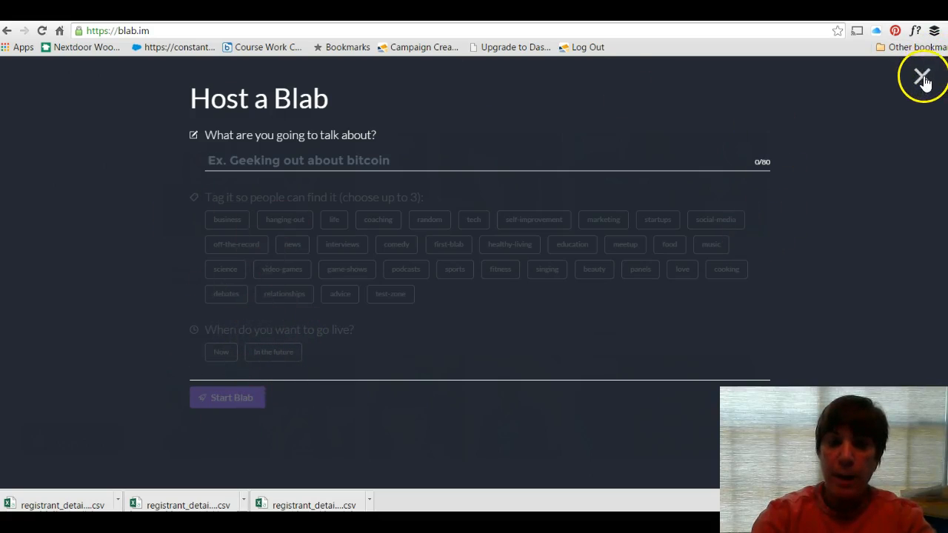
left_click(922, 77)
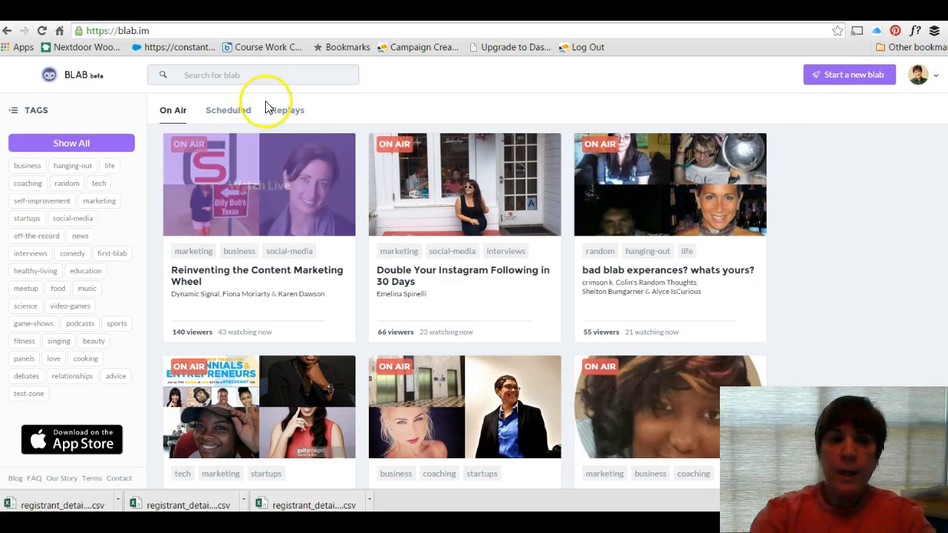
Search blabs for 'facebook' and browse the matching Facebook-marketing results
type("facebook")
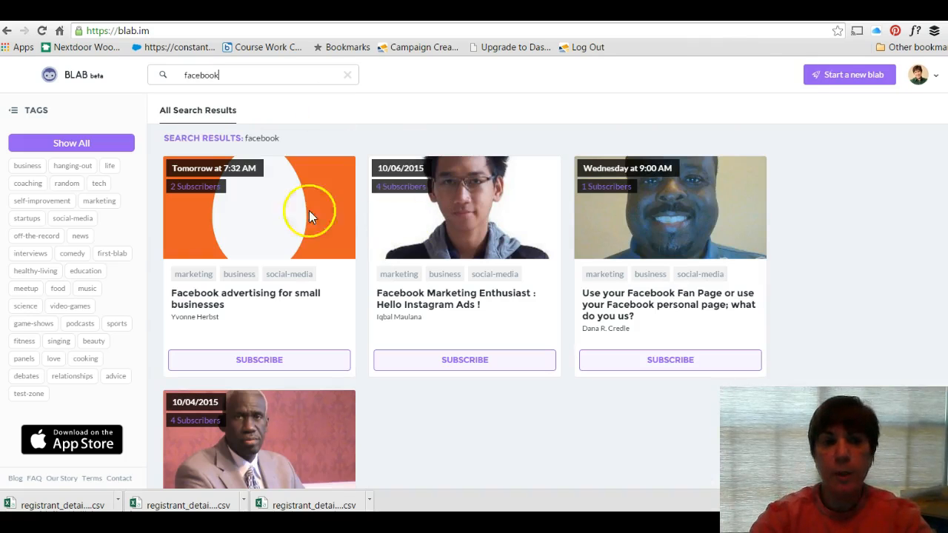
mouse_move(358, 205)
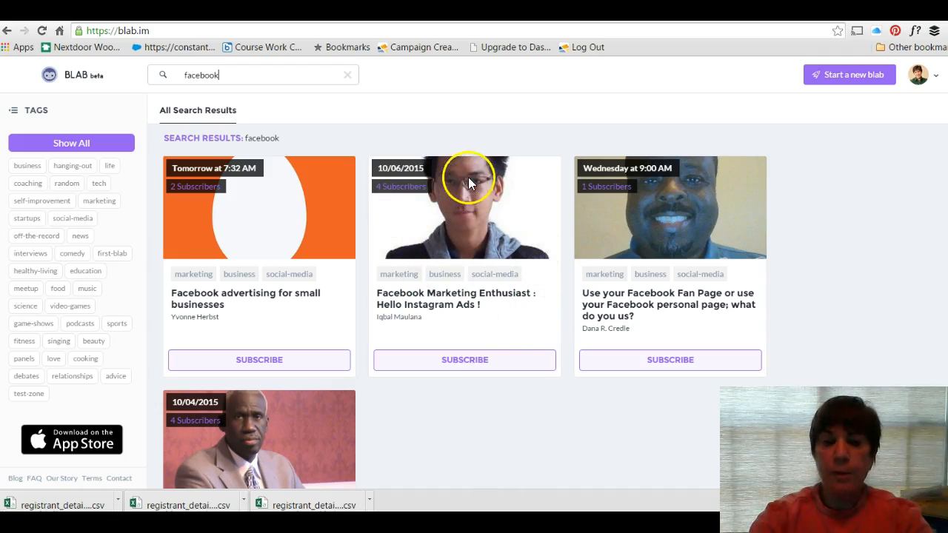
scroll("down", 3)
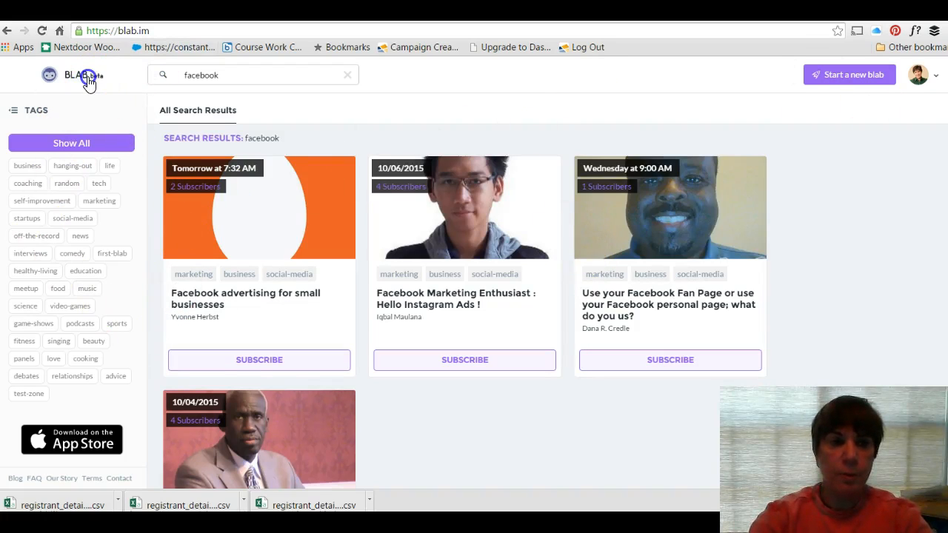
Return to the On Air home feed via the BLAB logo and browse further down the live blabs
left_click(71, 74)
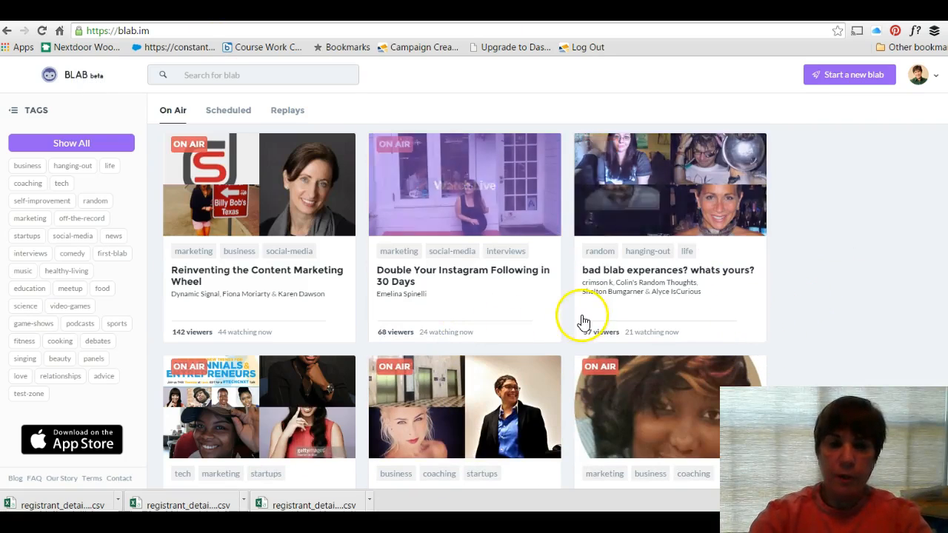
scroll("down", 3)
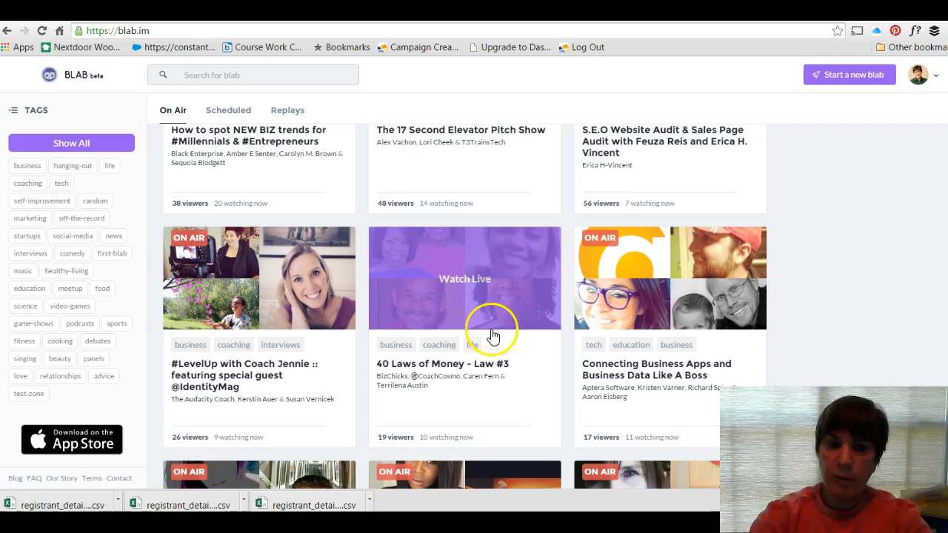
mouse_move(491, 324)
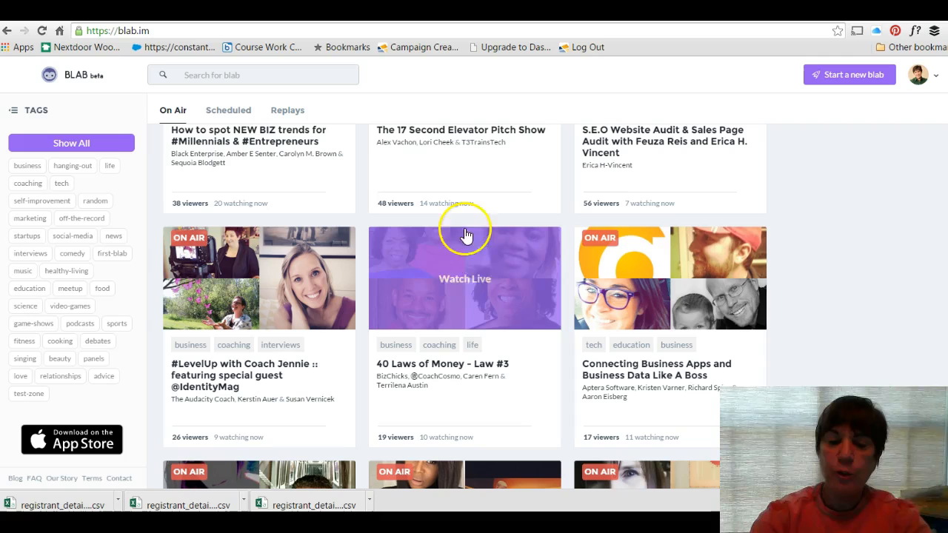
mouse_move(363, 243)
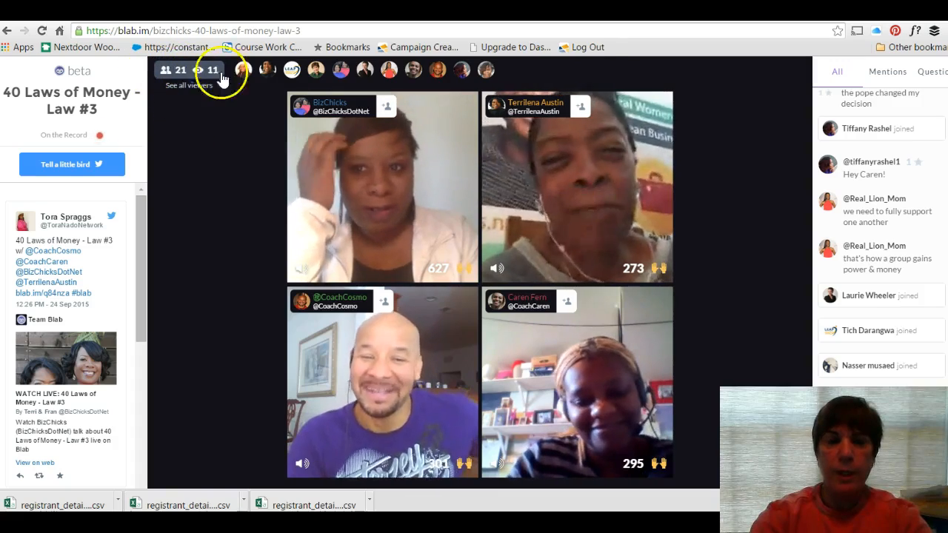
left_click(317, 69)
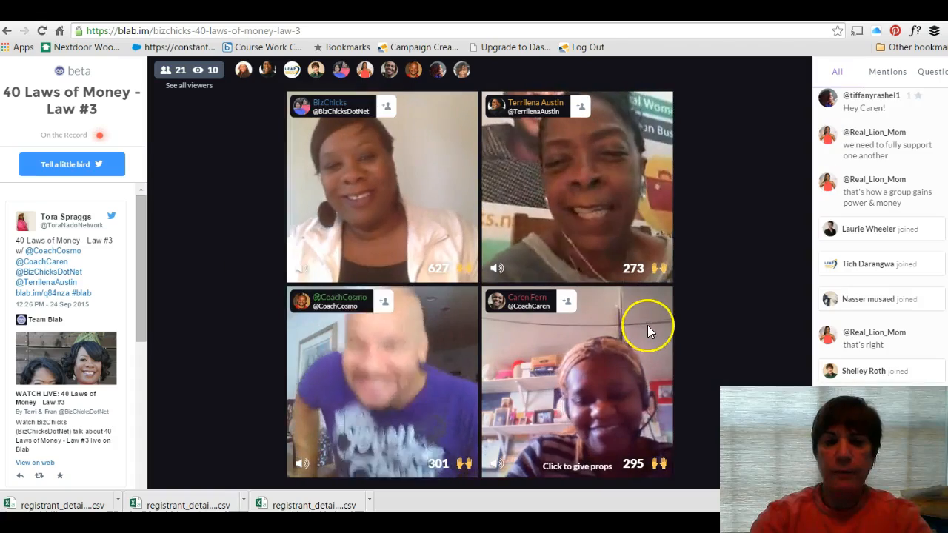
mouse_move(637, 84)
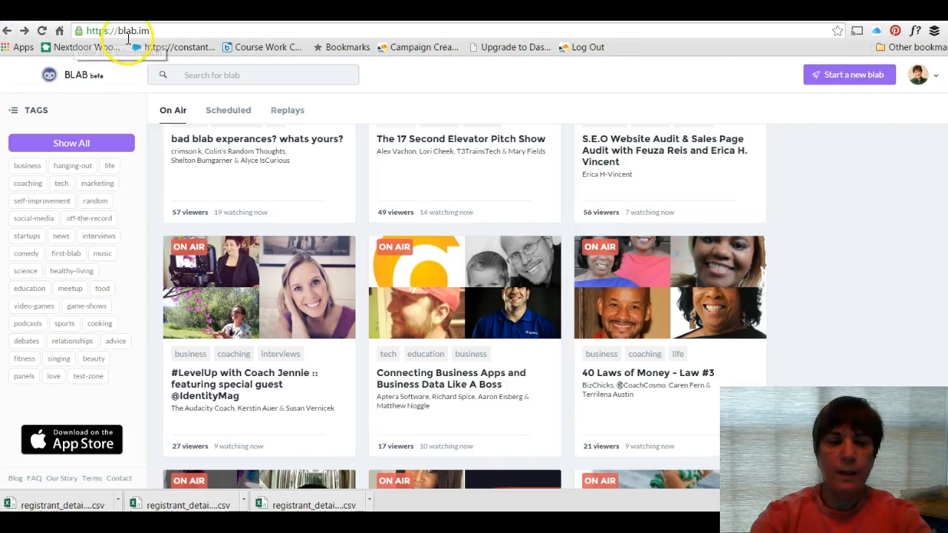
mouse_move(743, 191)
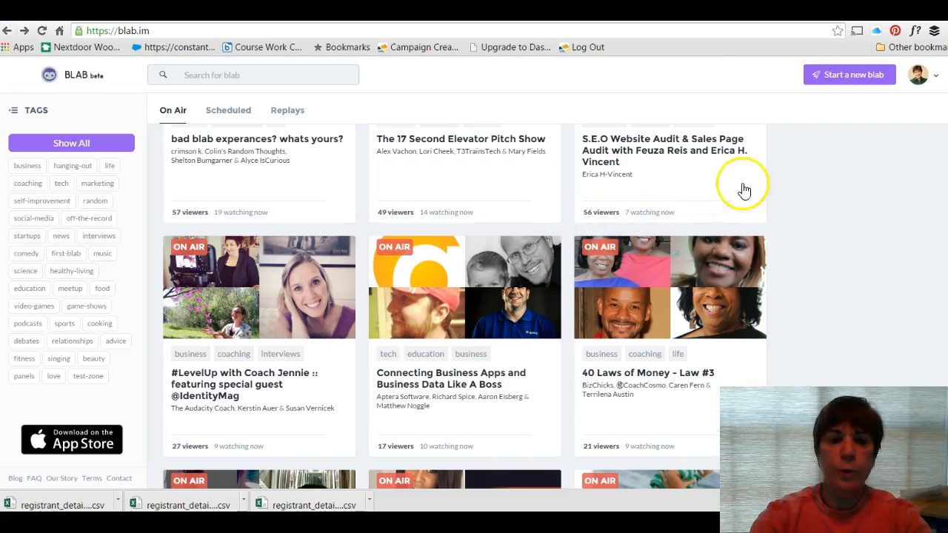